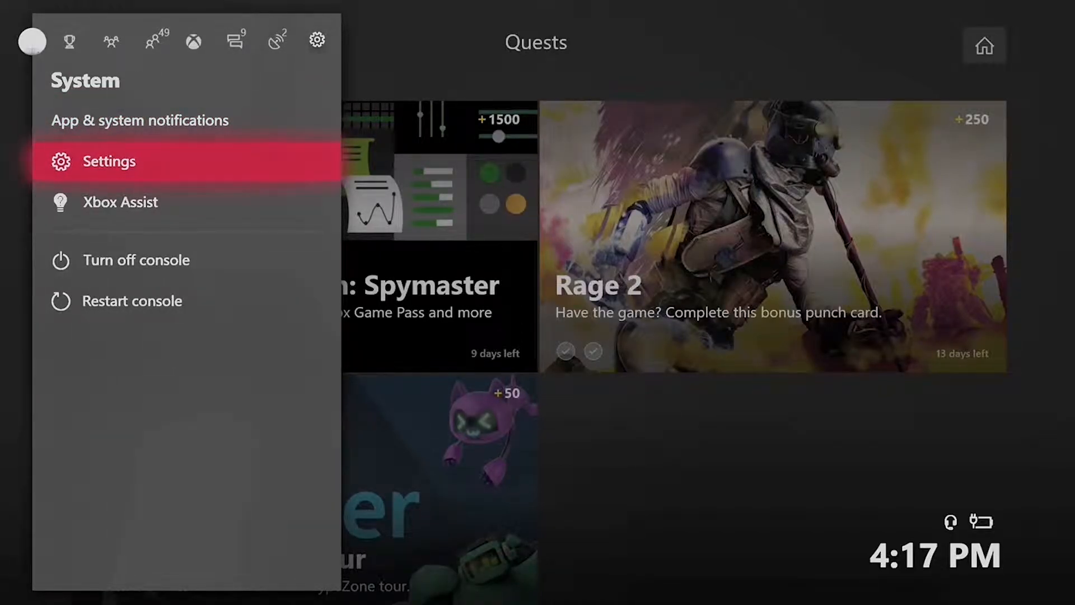
Step: Open Xbox One Settings and go to Power mode & startup to check the Energy-saving power mode
click(110, 161)
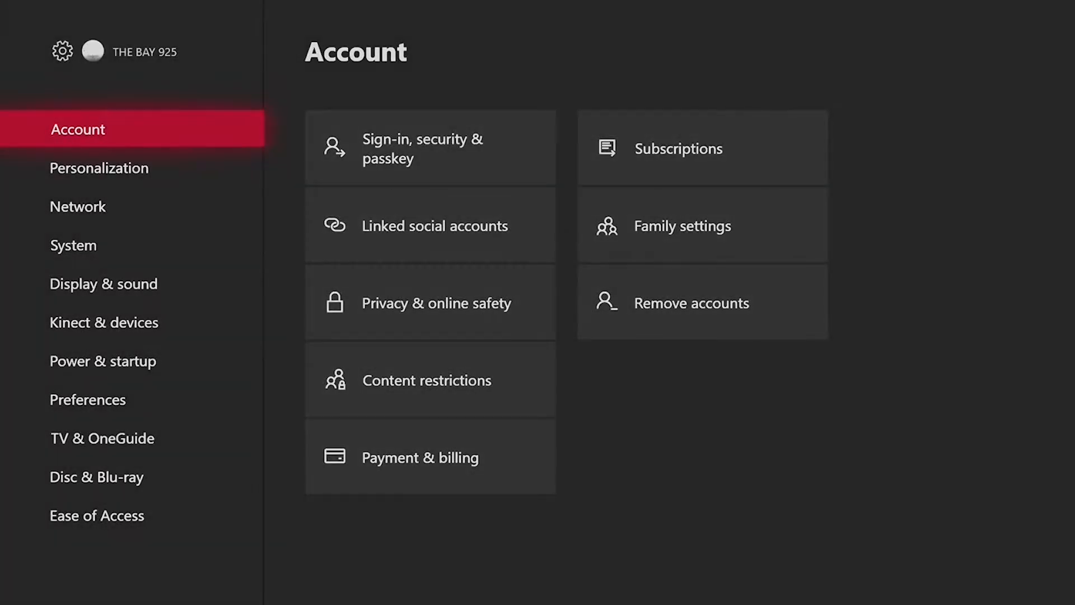
click(103, 322)
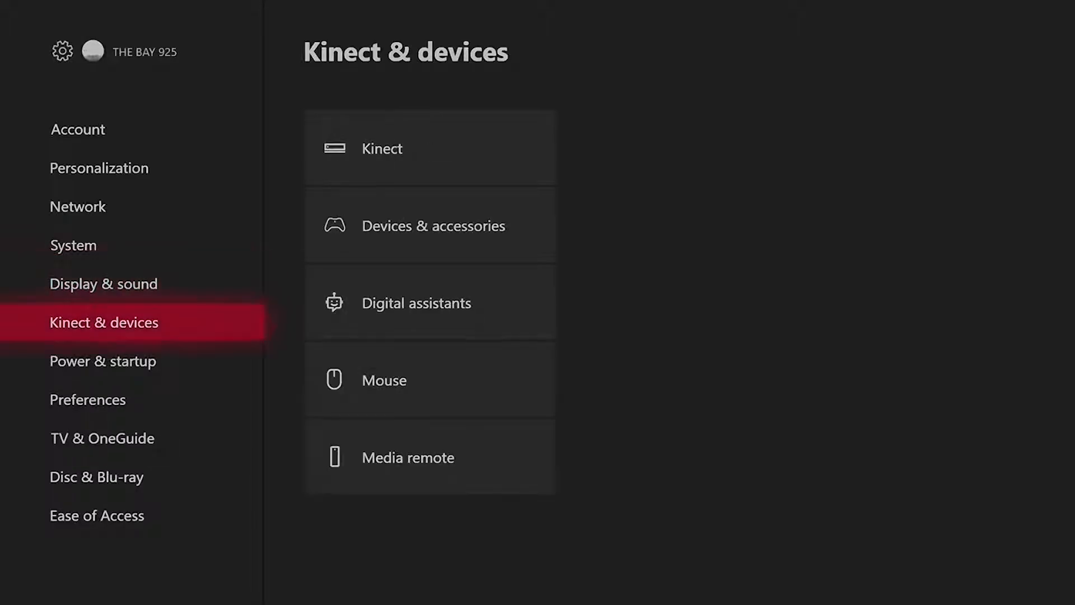
click(102, 361)
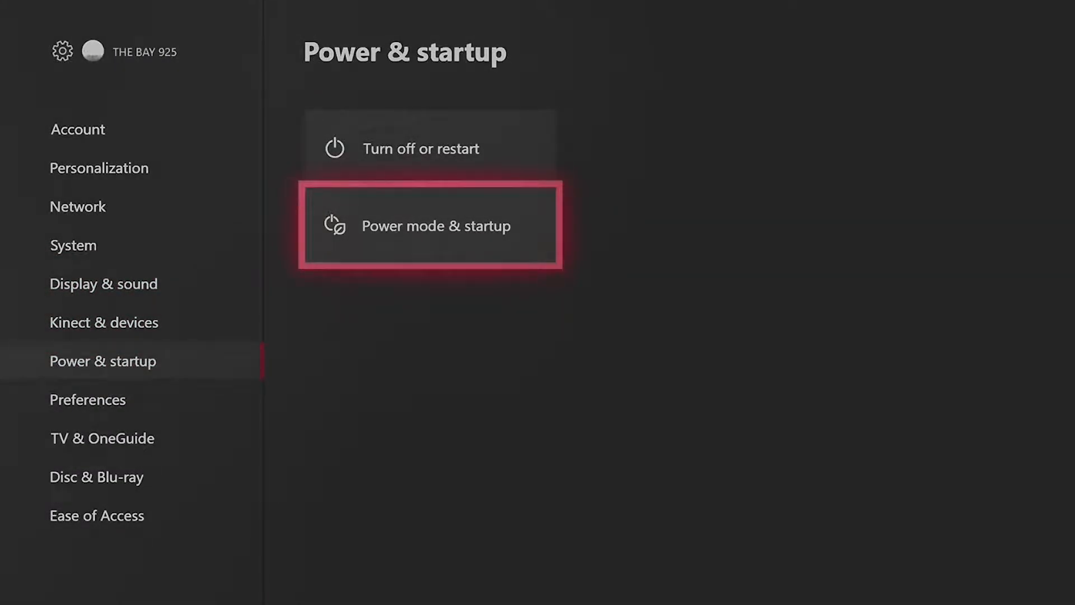
click(430, 225)
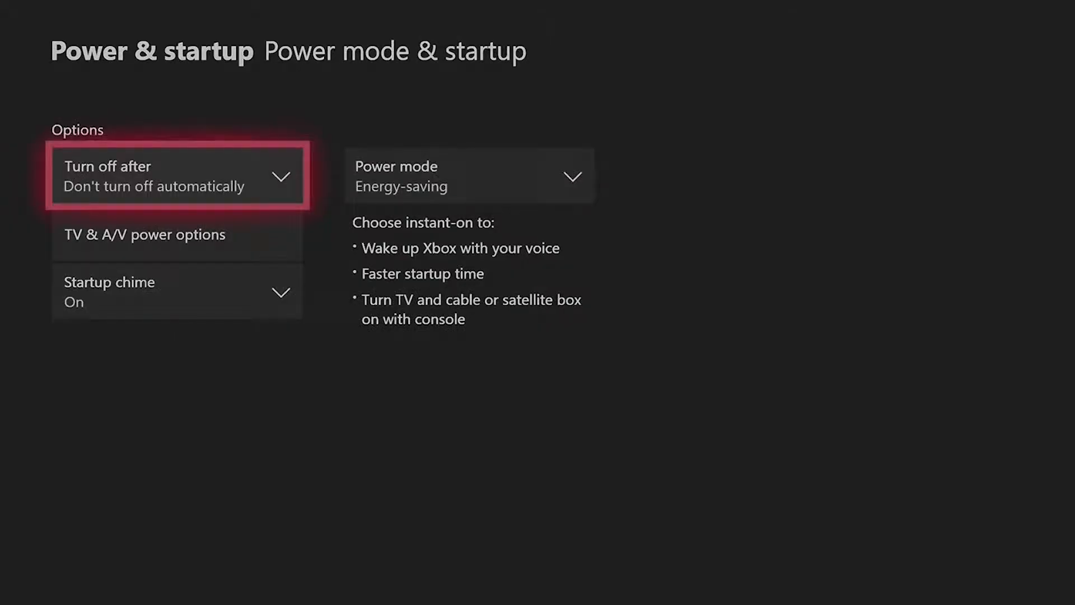
click(468, 175)
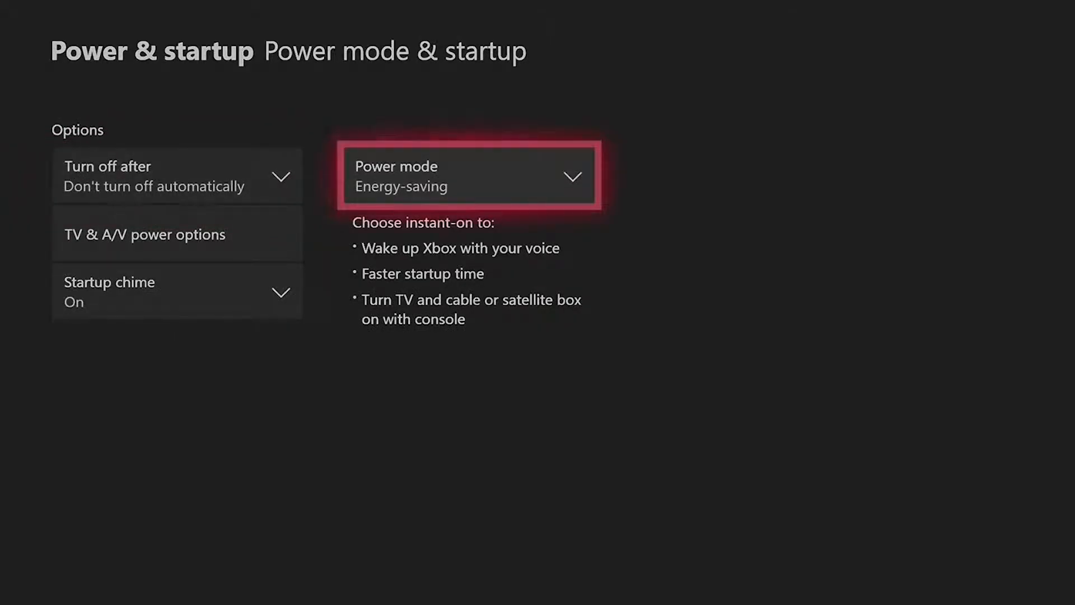
click(468, 176)
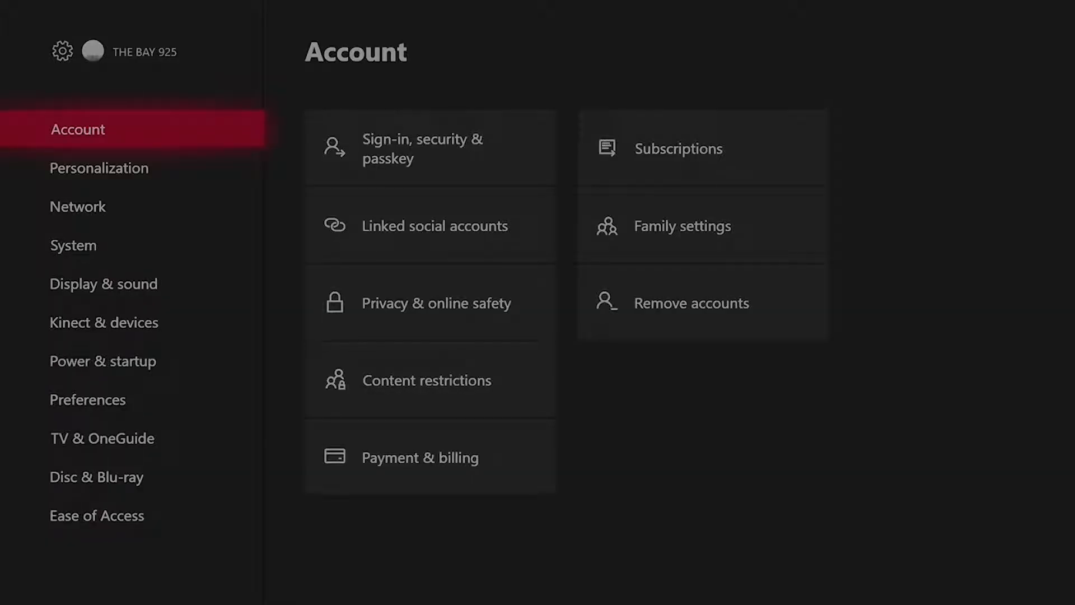
Step: Open the System category from the main Xbox One Settings list
click(73, 245)
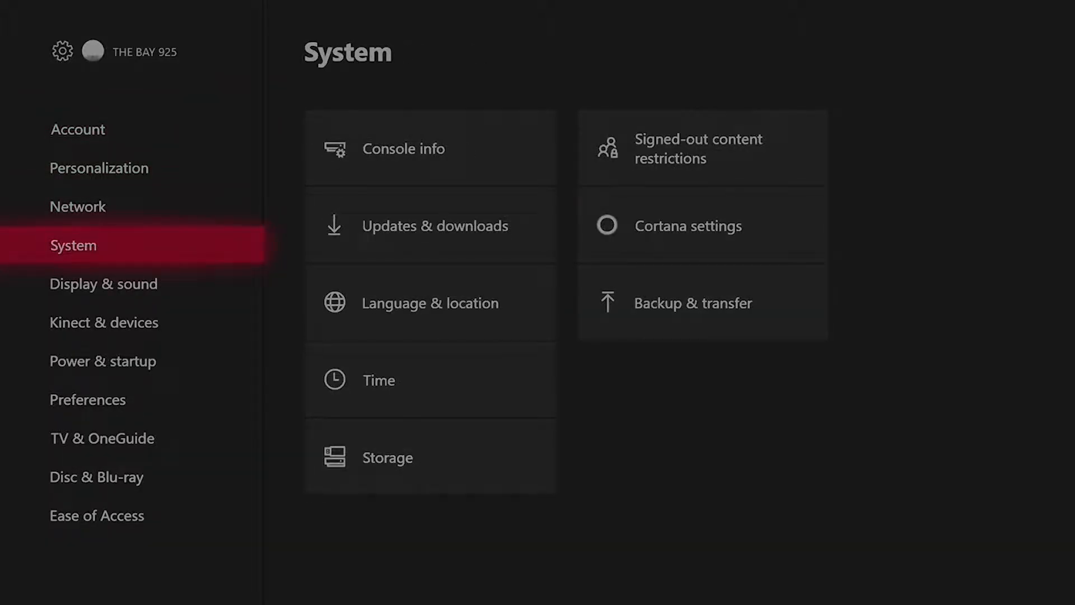
click(434, 225)
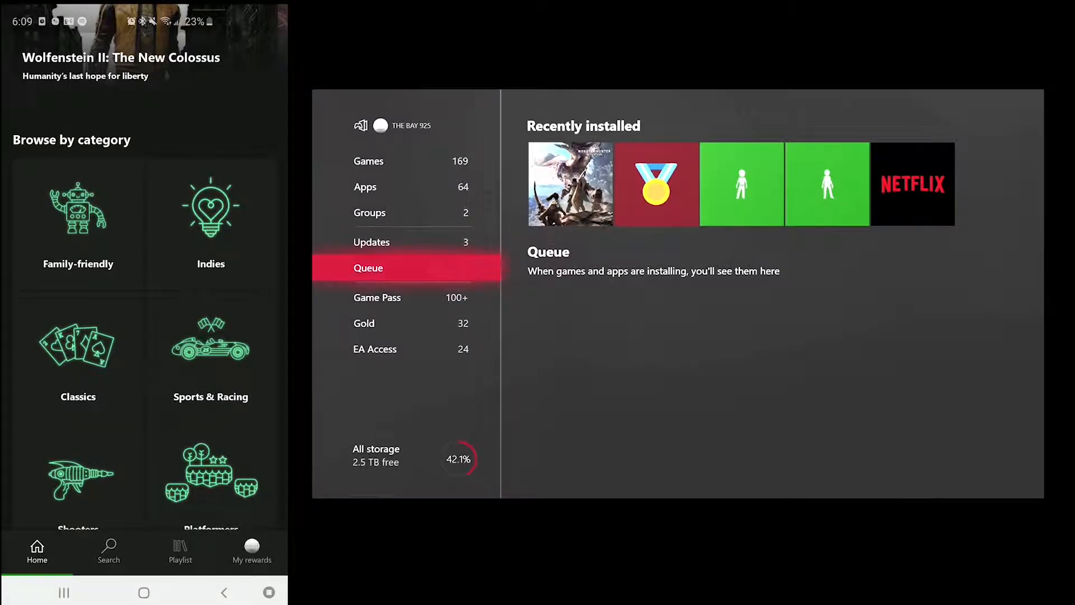
Step: Browse the Game Pass store home and the Shooters game category
scroll(down, 3)
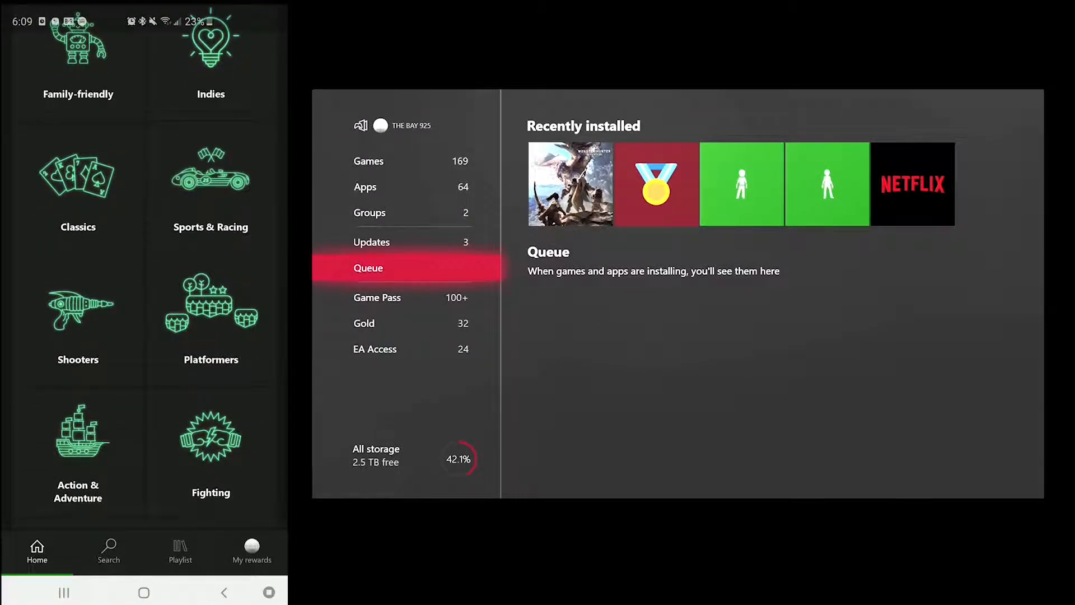
click(77, 308)
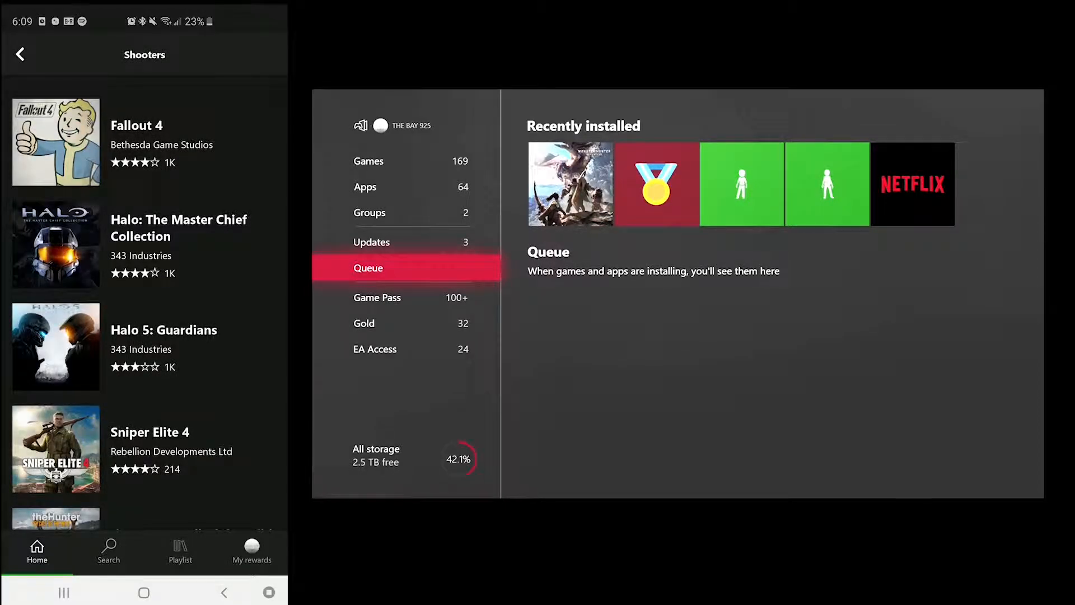
scroll(down, 3)
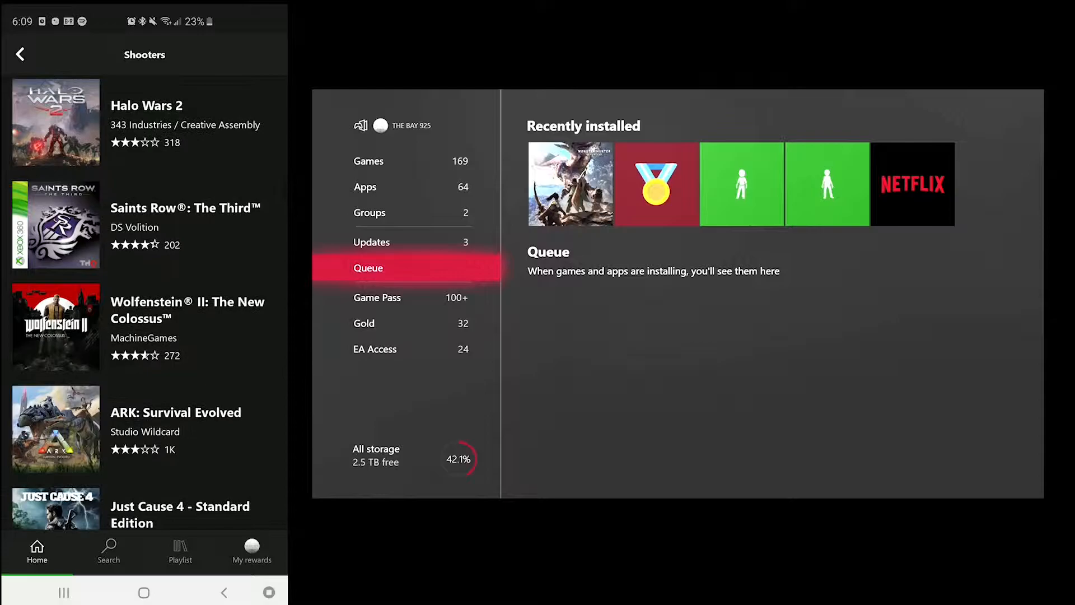
scroll(down, 3)
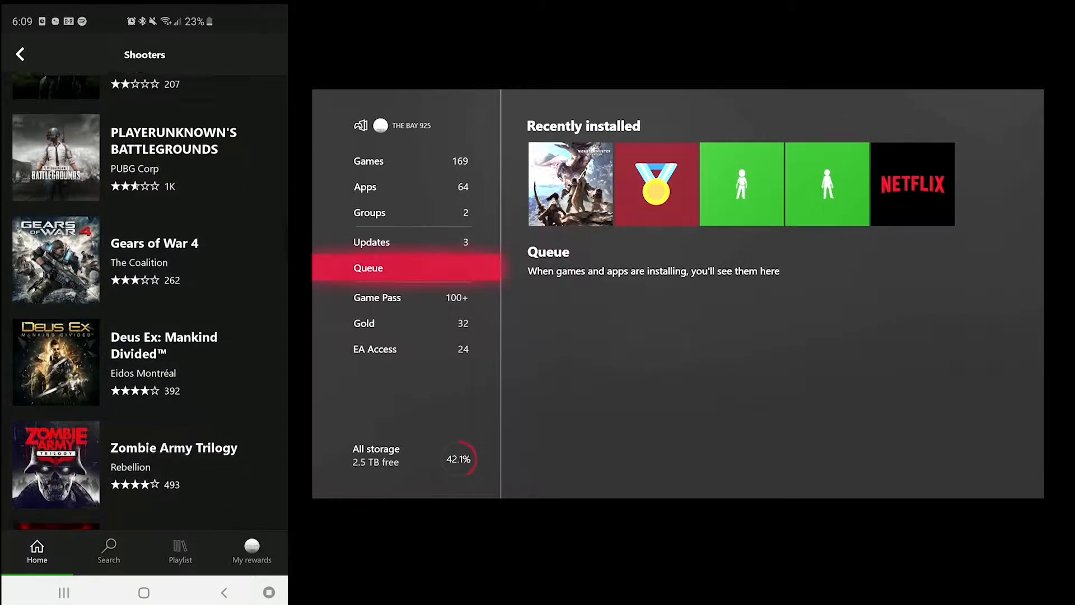
scroll(down, 3)
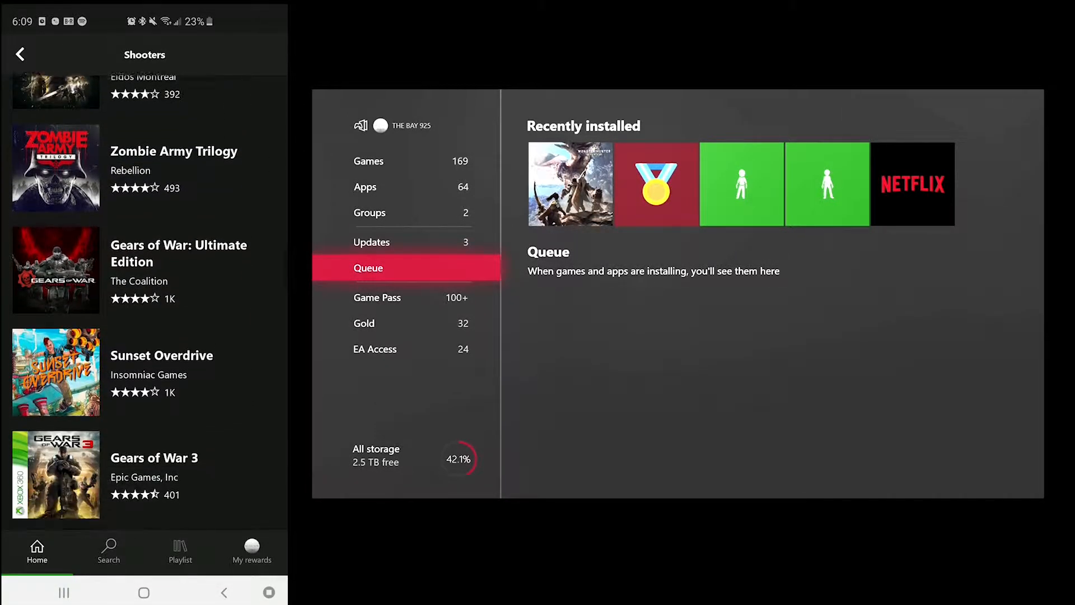
scroll(down, 3)
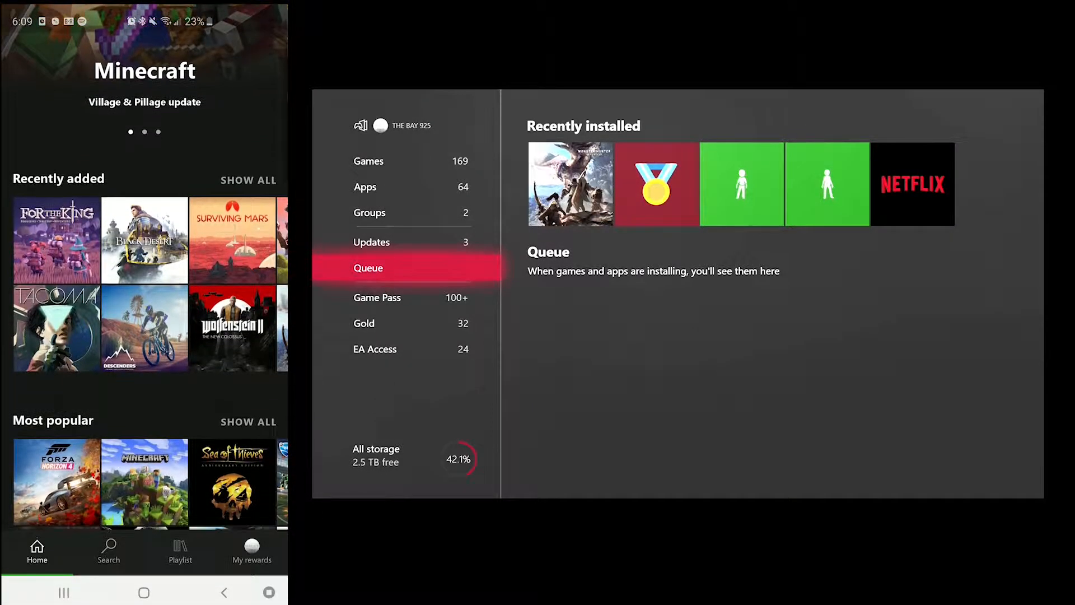
scroll(down, 3)
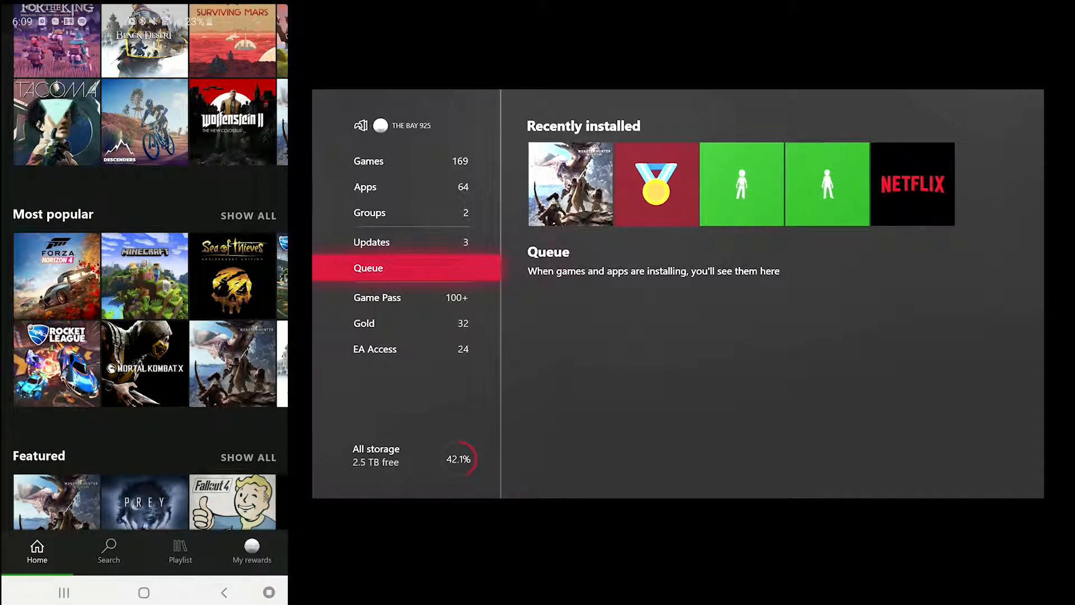
Step: Show all Most popular games and scroll through the full list
click(248, 215)
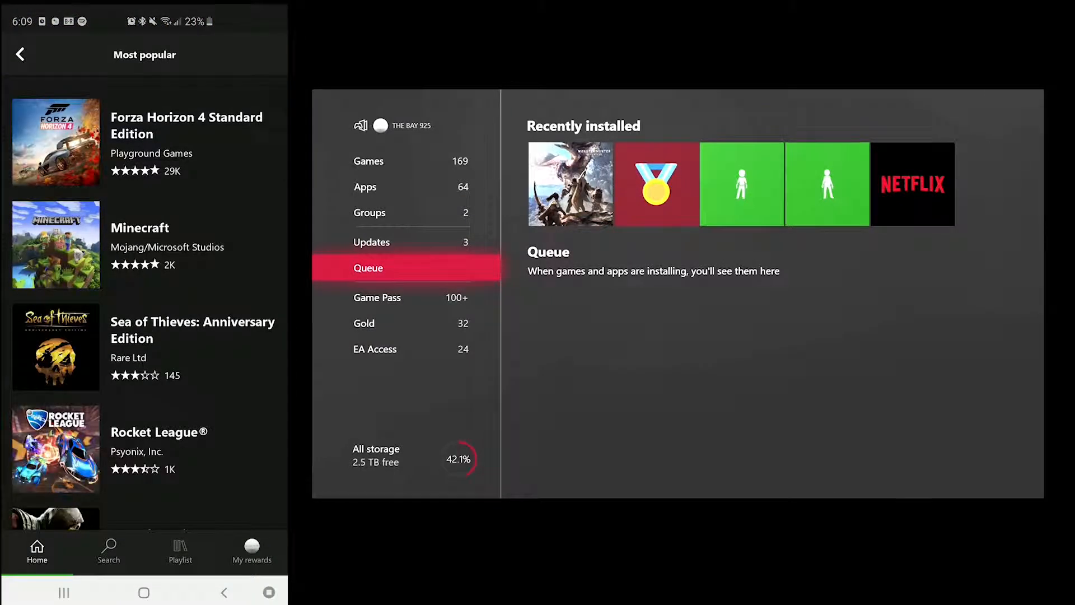
scroll(down, 3)
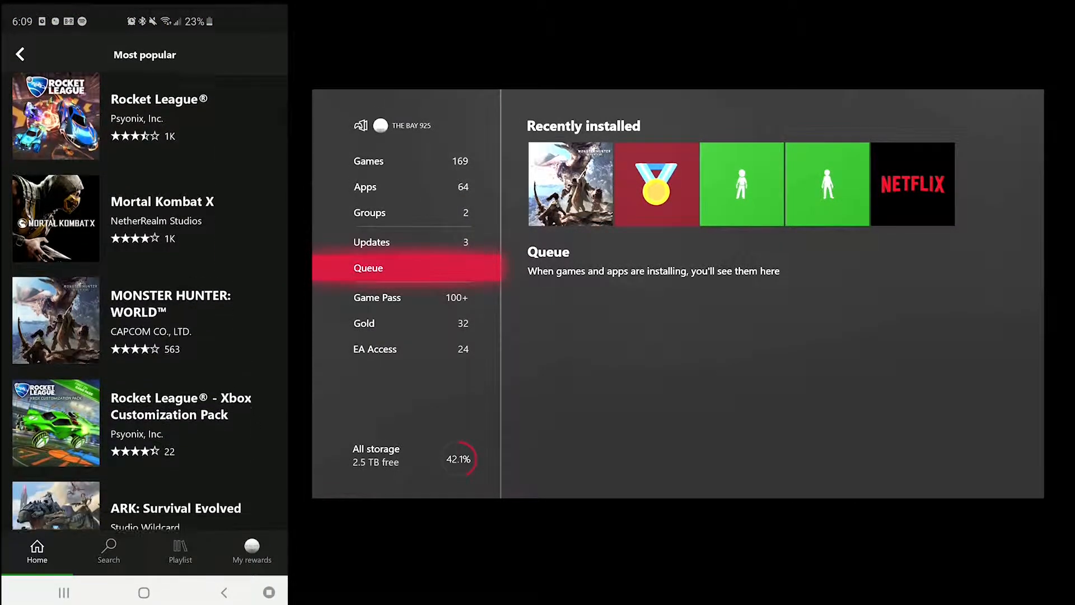
scroll(down, 3)
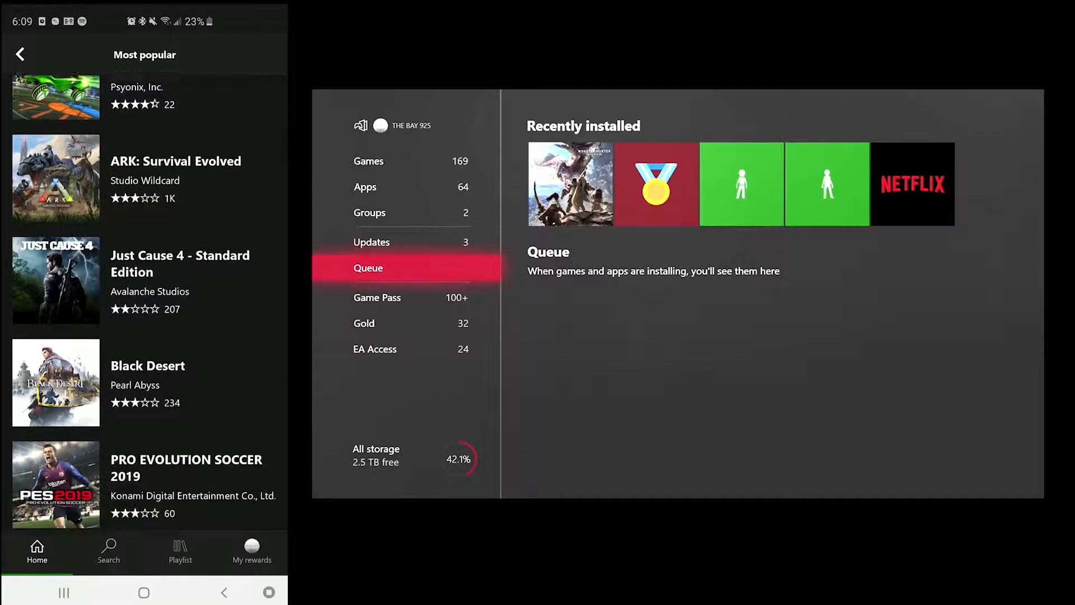
scroll(down, 3)
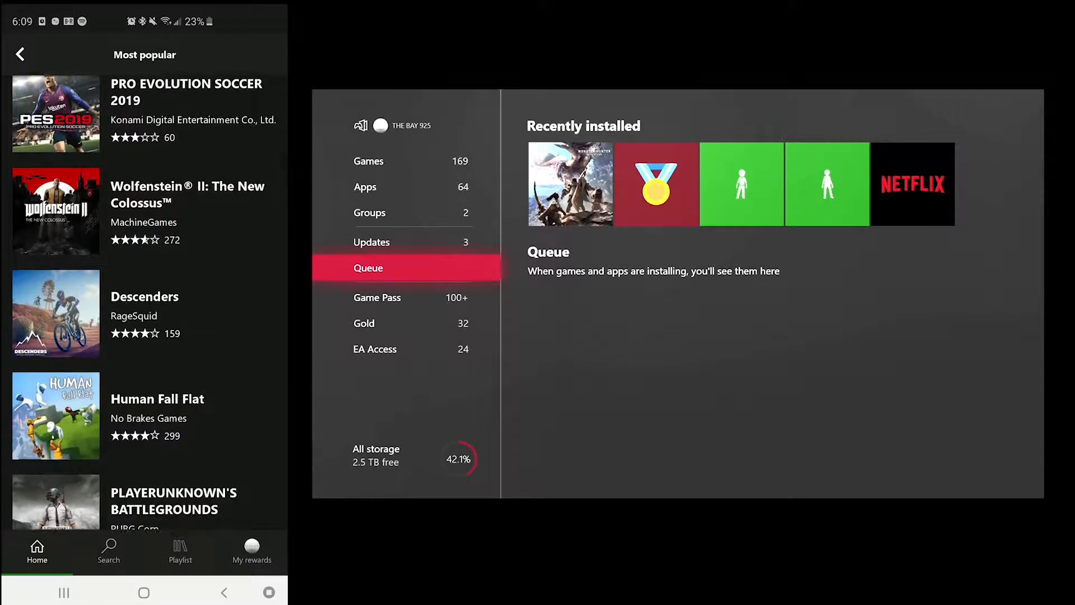
scroll(down, 3)
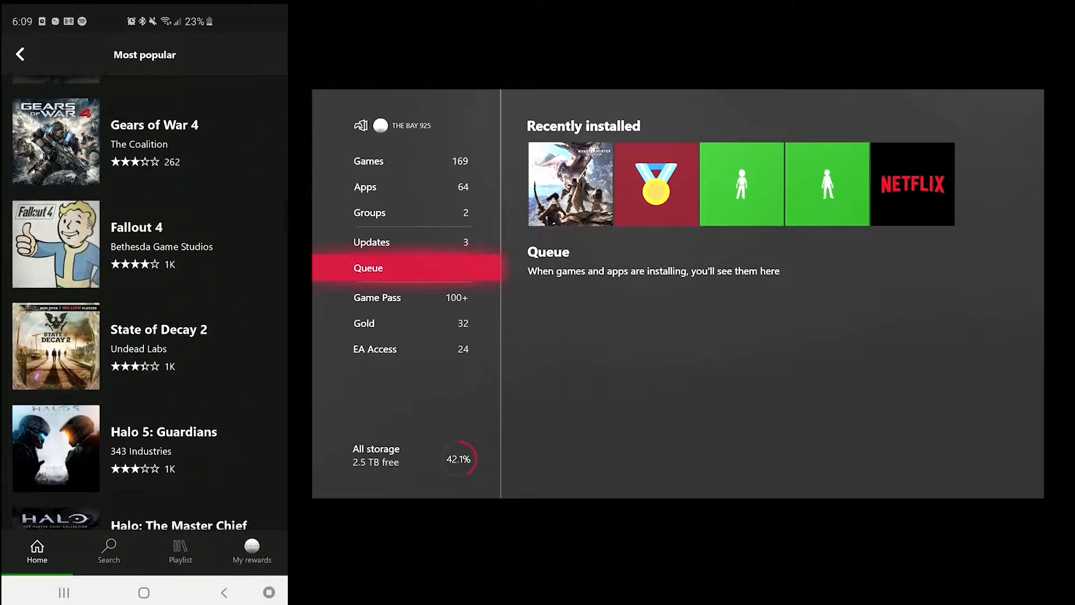
scroll(down, 3)
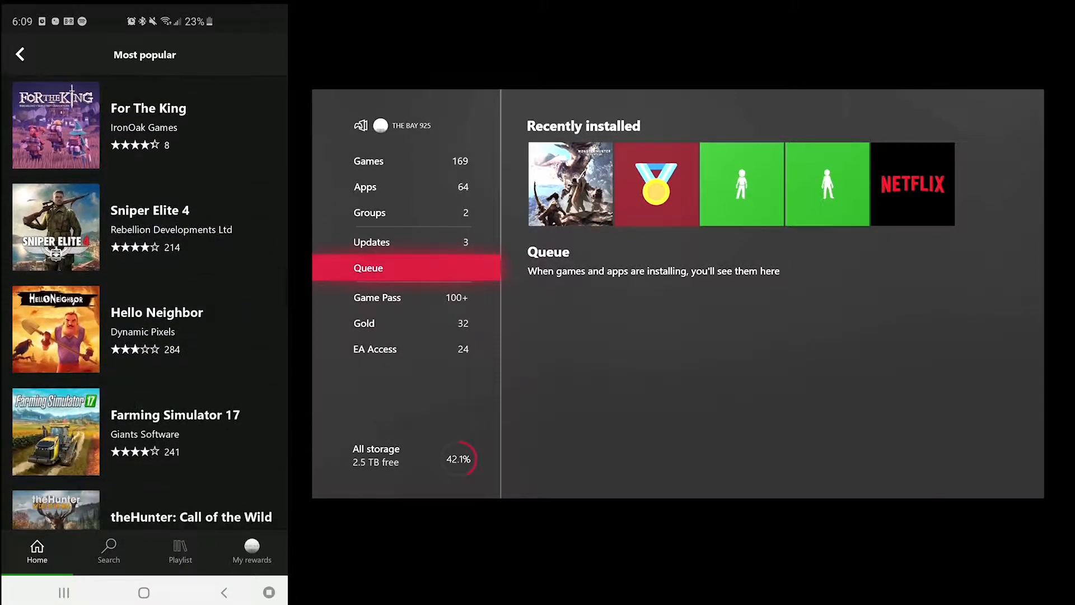
scroll(down, 3)
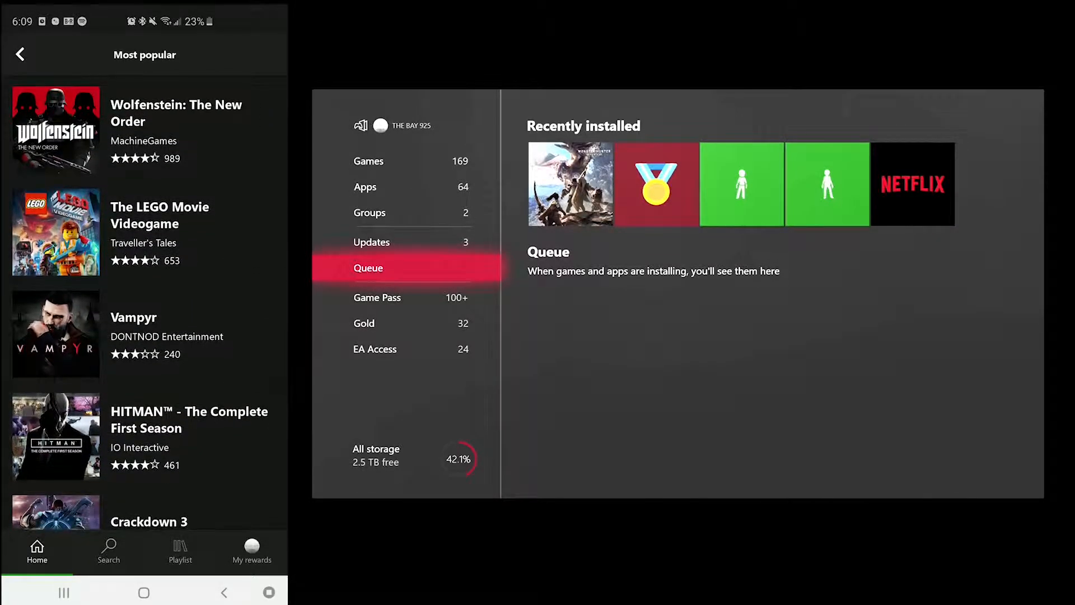
scroll(down, 3)
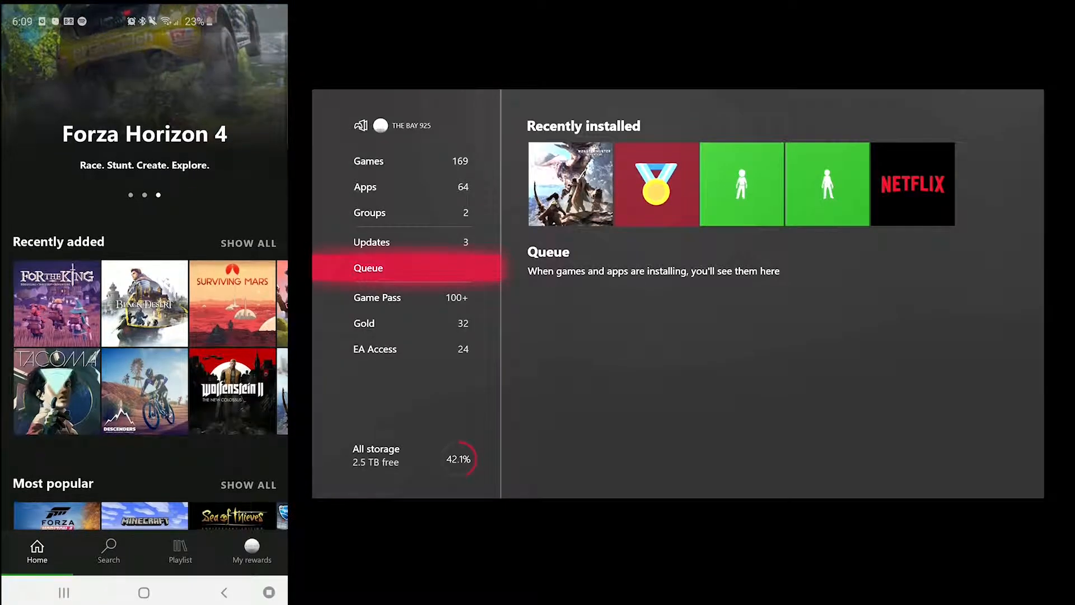
Step: From Recently added, install The Walking Dead: A New Frontier on Xbox and dismiss the notice
click(248, 242)
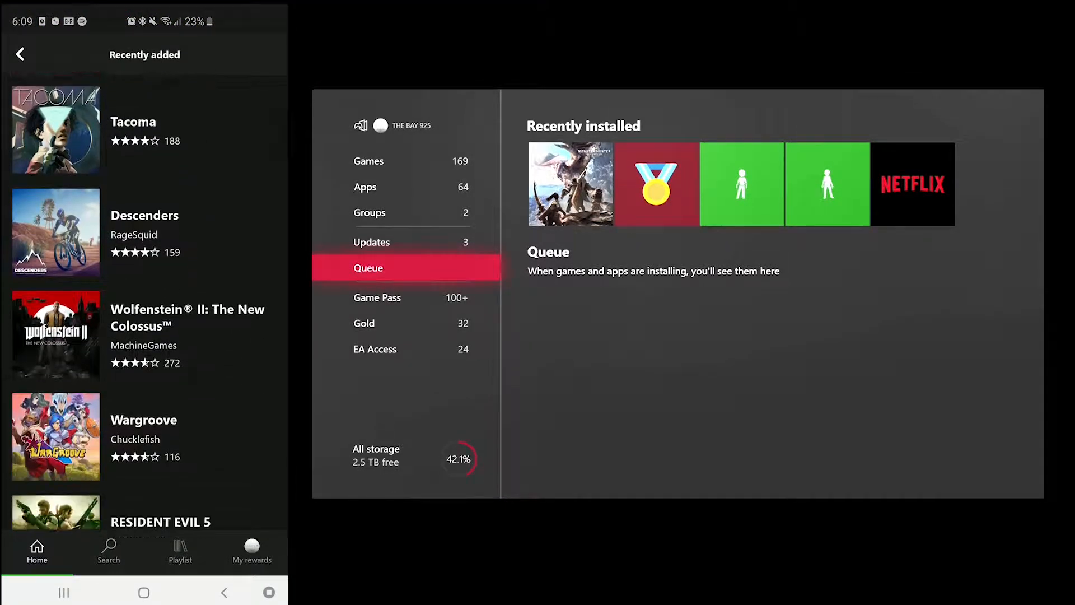
scroll(down, 3)
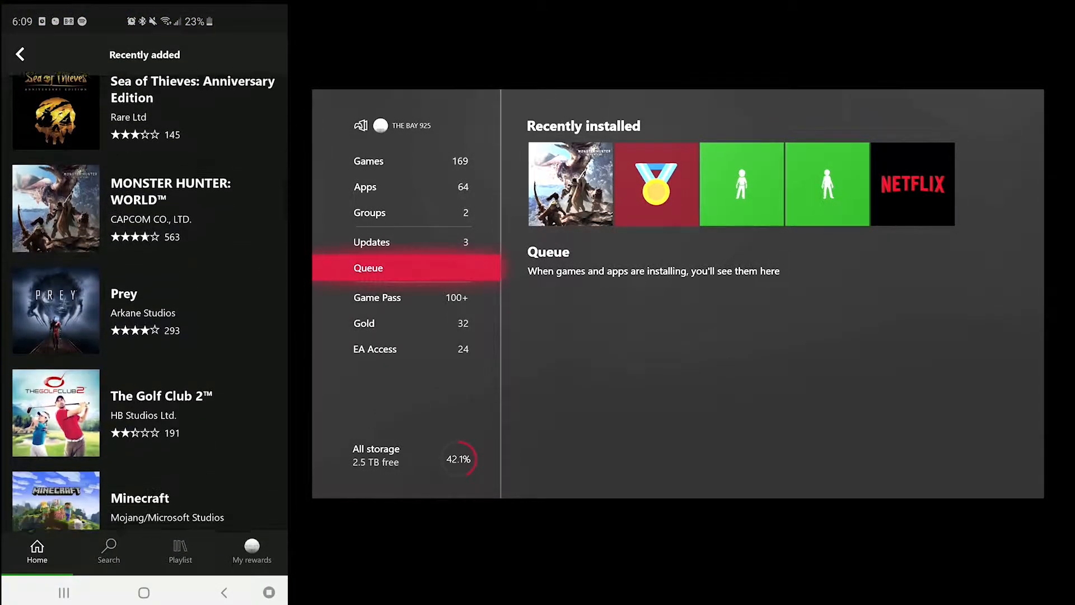
scroll(down, 3)
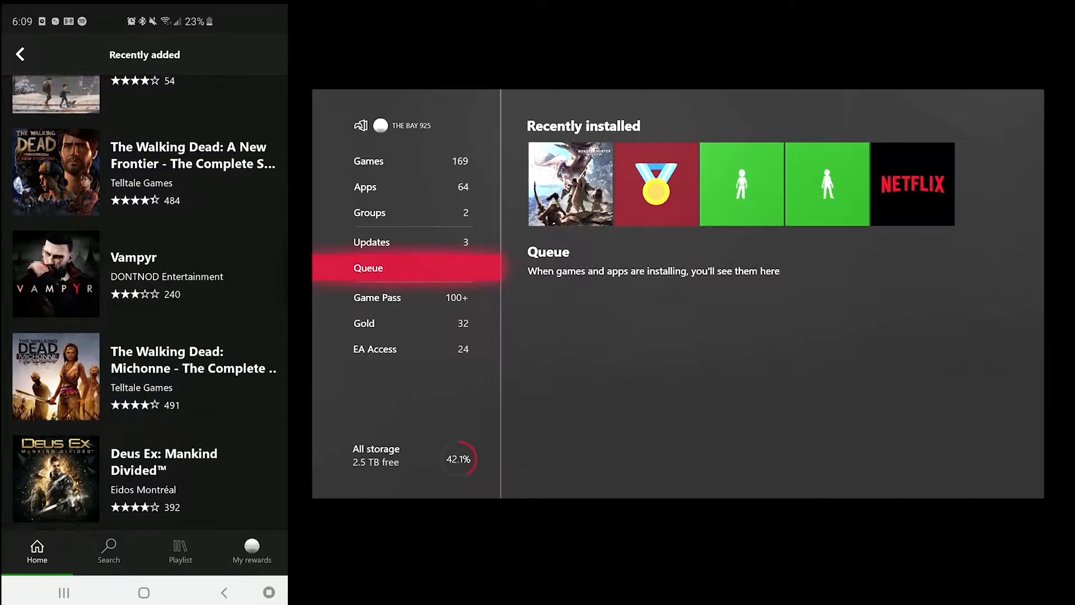
click(193, 155)
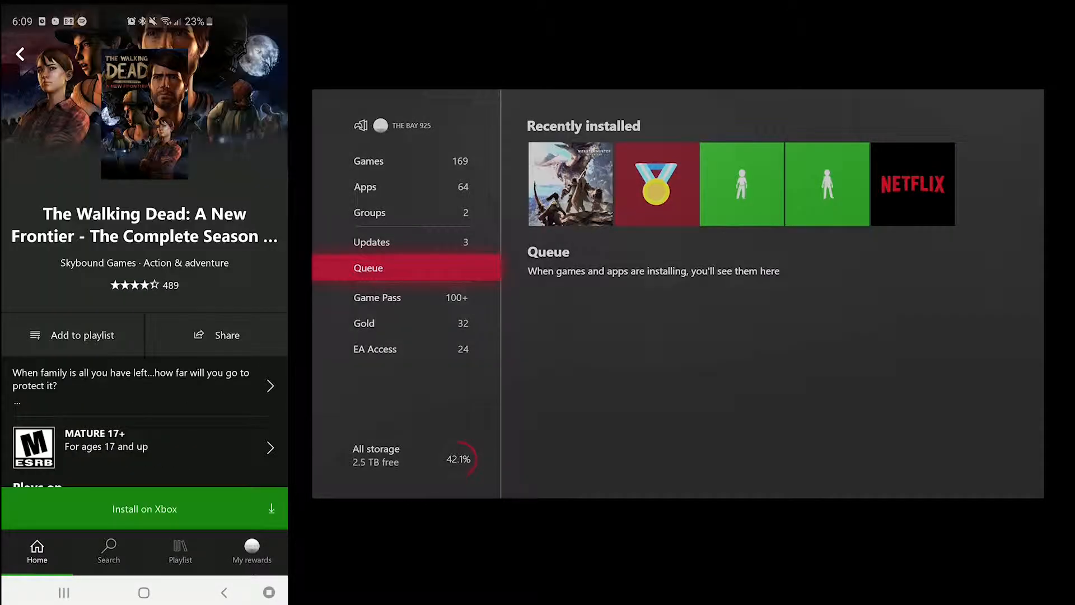
click(144, 508)
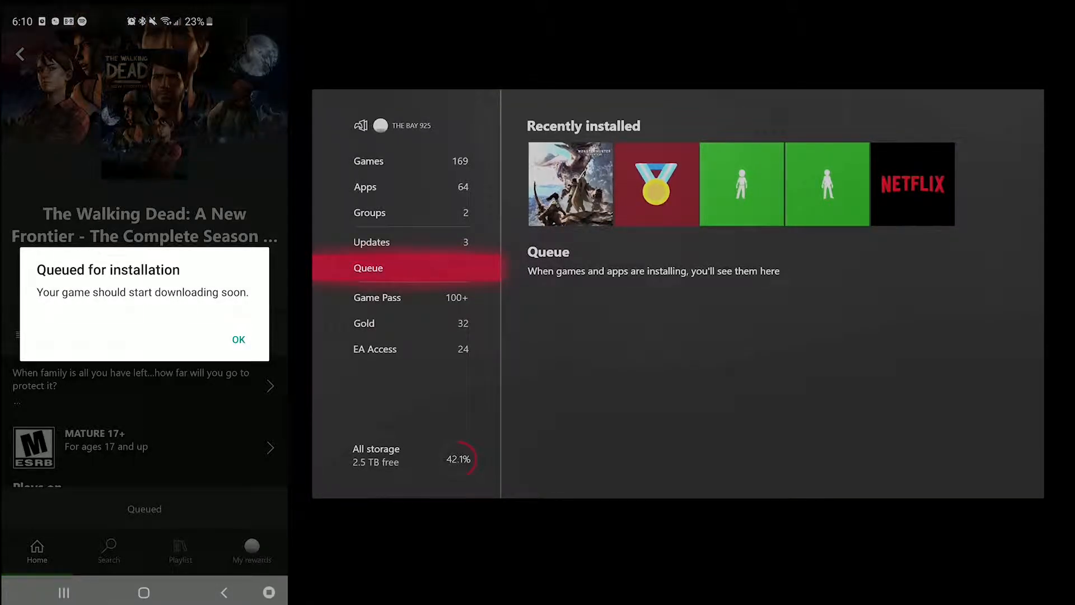
click(239, 339)
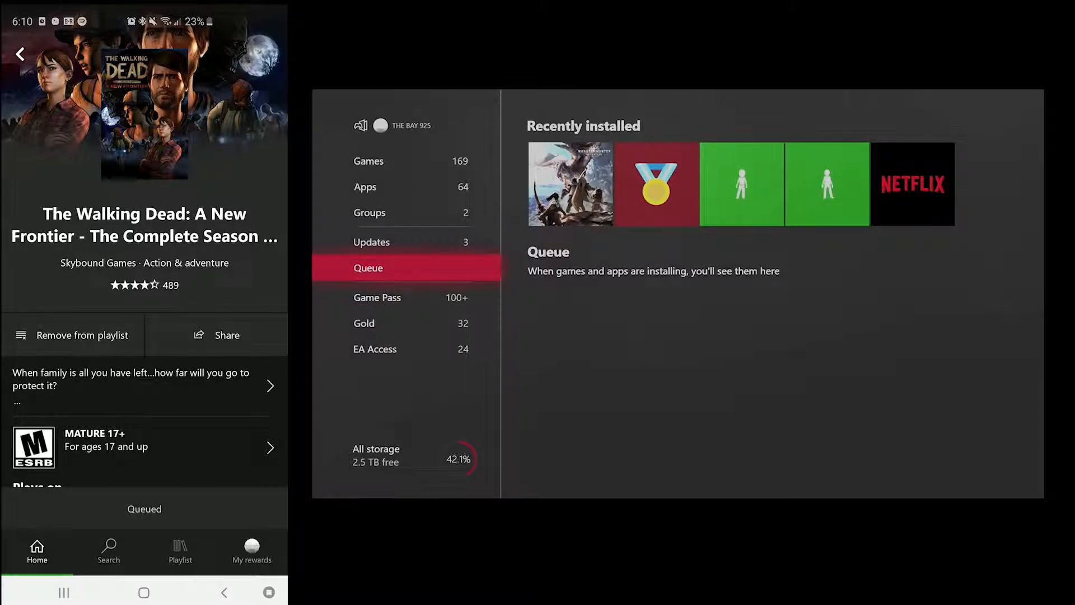
Step: Check the default Xbox One under My rewards > Settings, then back out of settings
click(251, 550)
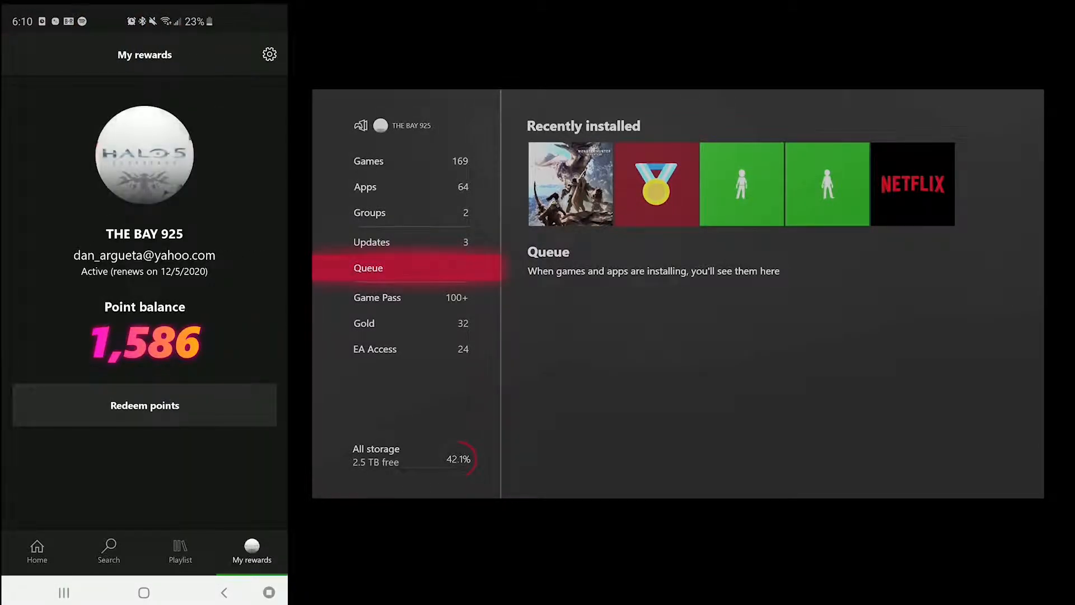
click(269, 54)
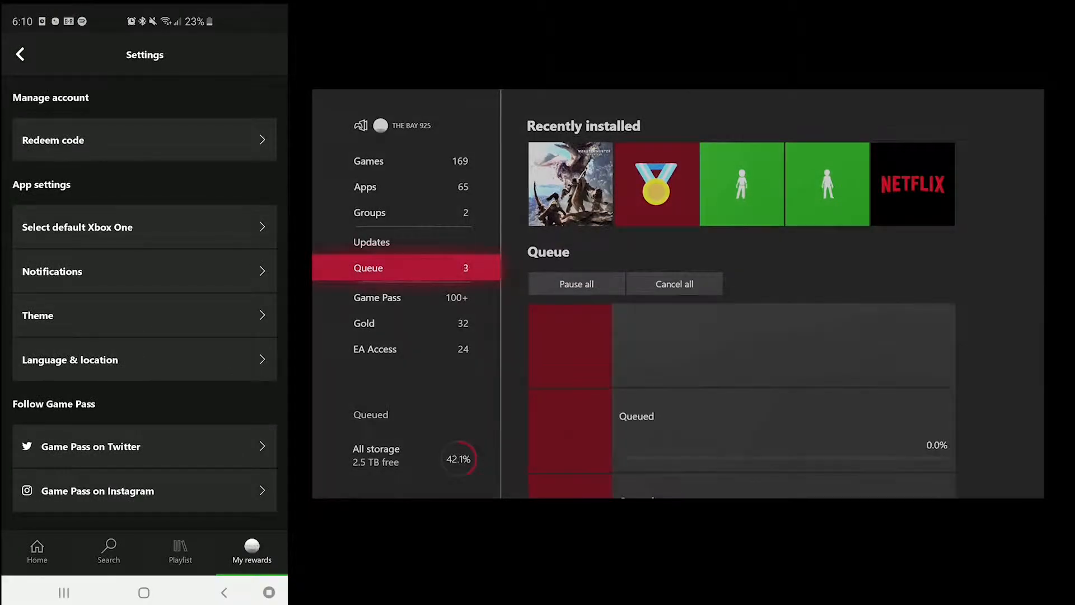
click(144, 227)
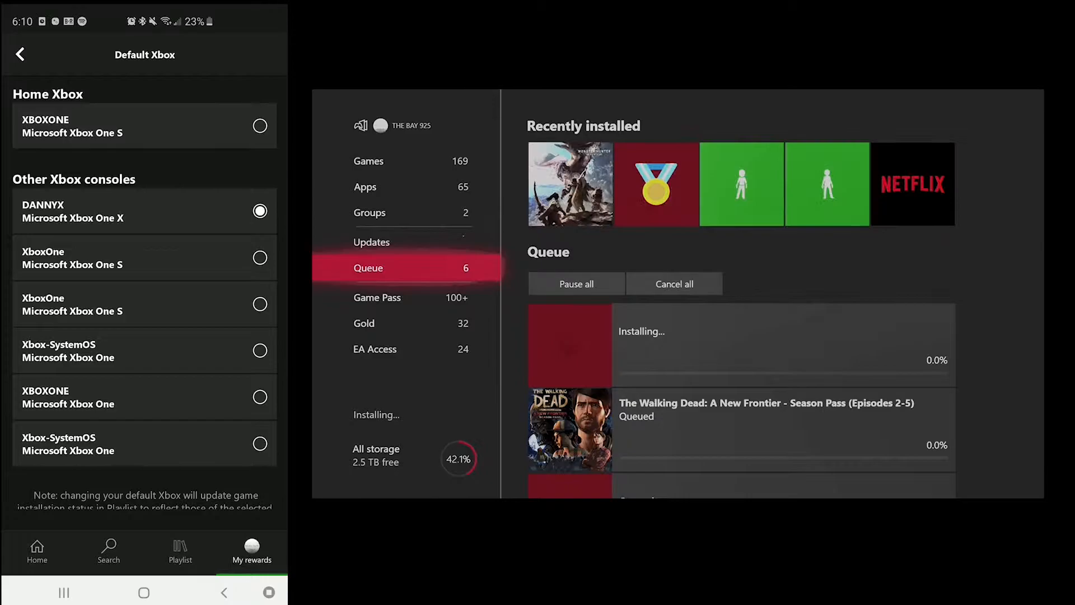
click(20, 54)
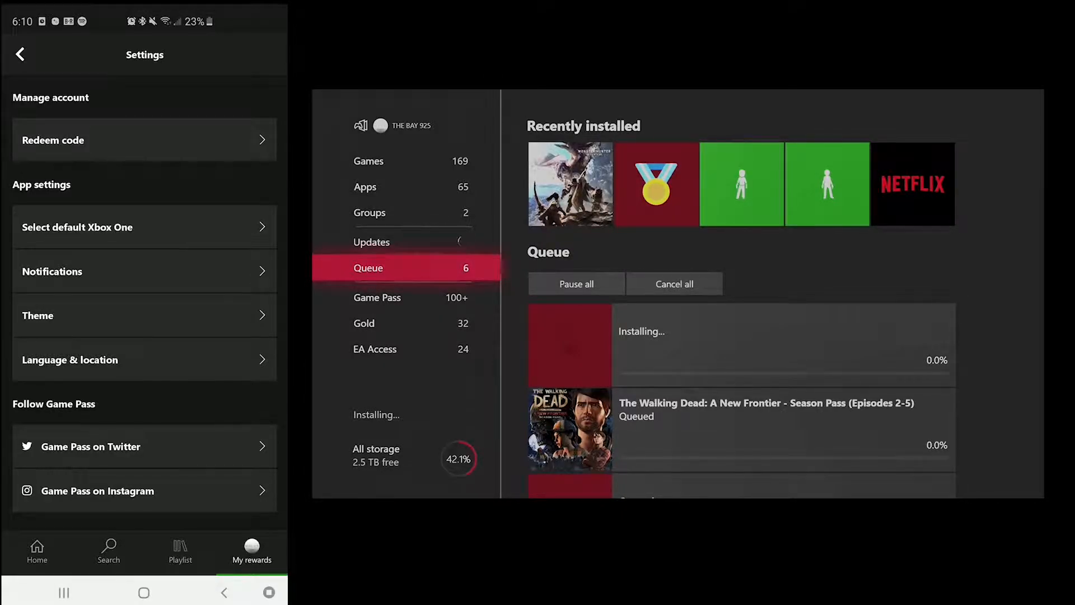
click(179, 550)
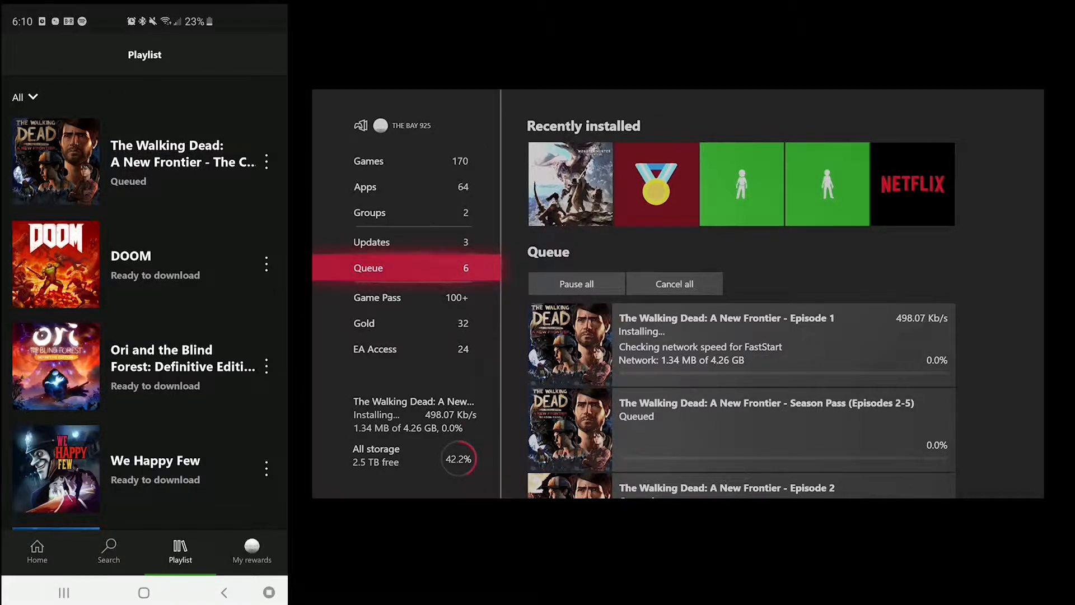
Step: Reopen the default Xbox console choices via My rewards and the settings gear
click(251, 551)
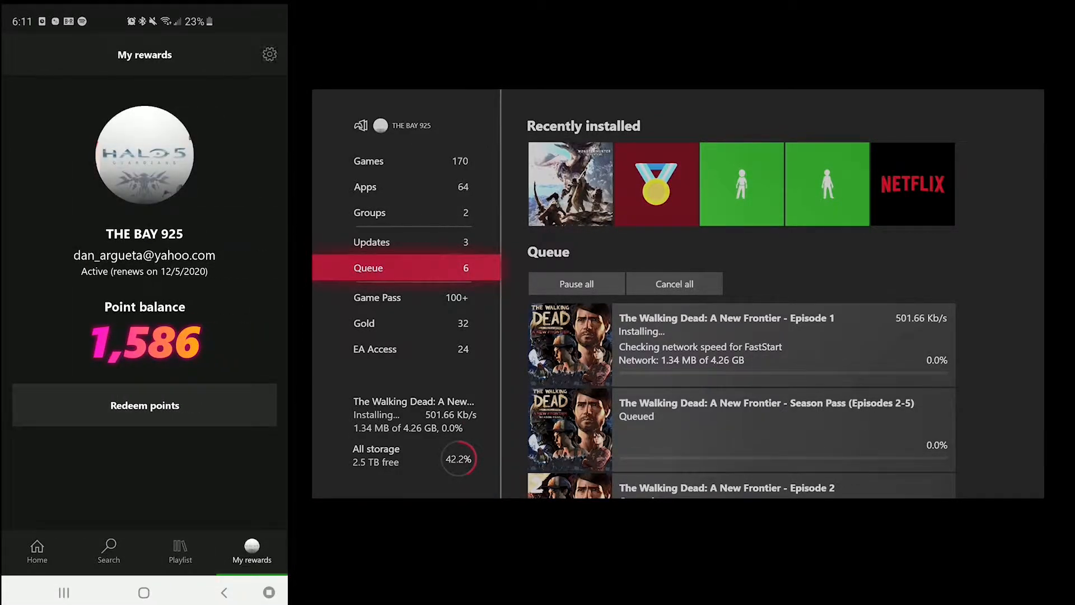
click(269, 54)
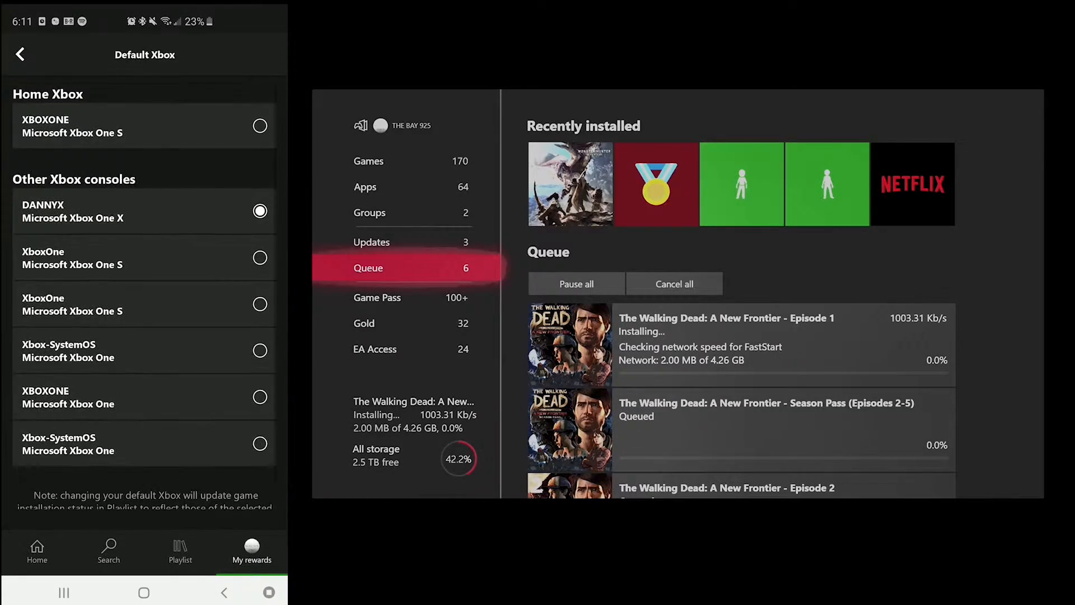